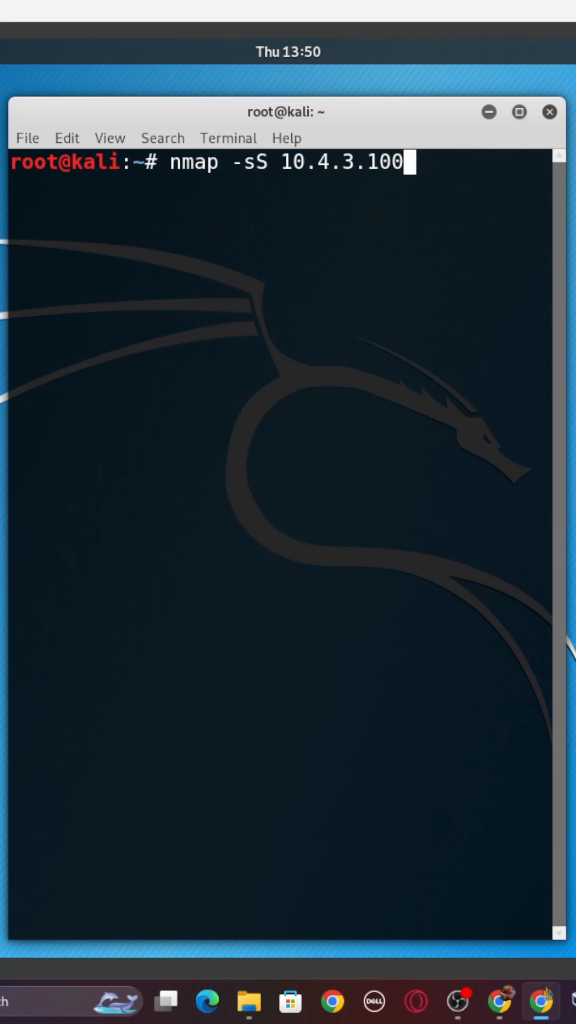
mouse_move(106, 289)
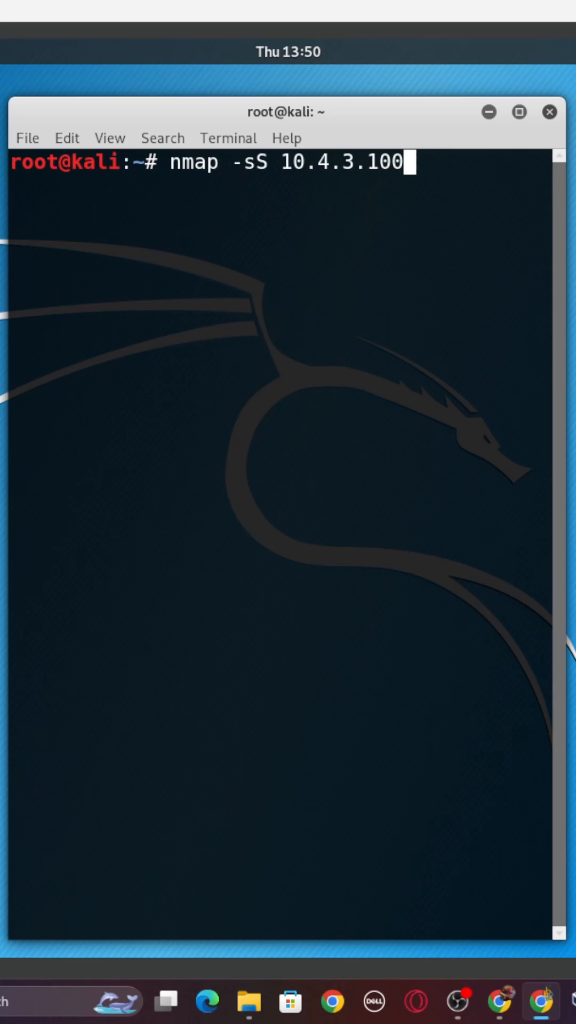
mouse_move(146, 325)
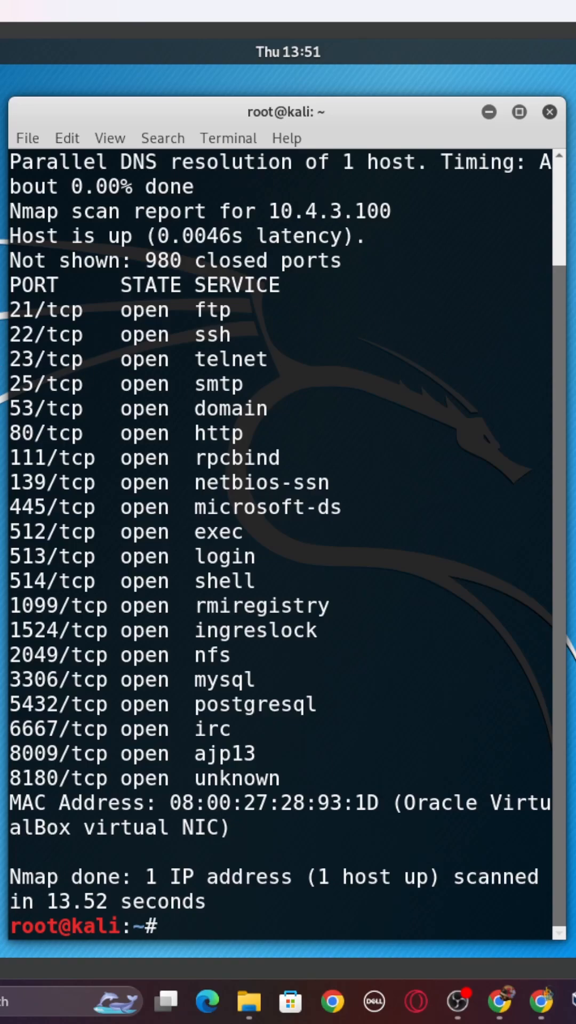
mouse_move(68, 464)
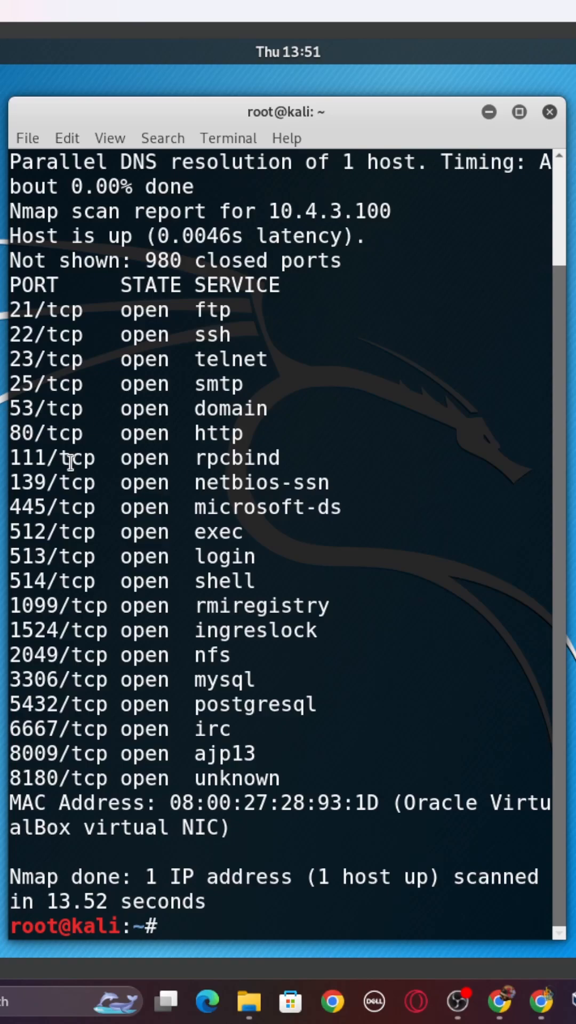